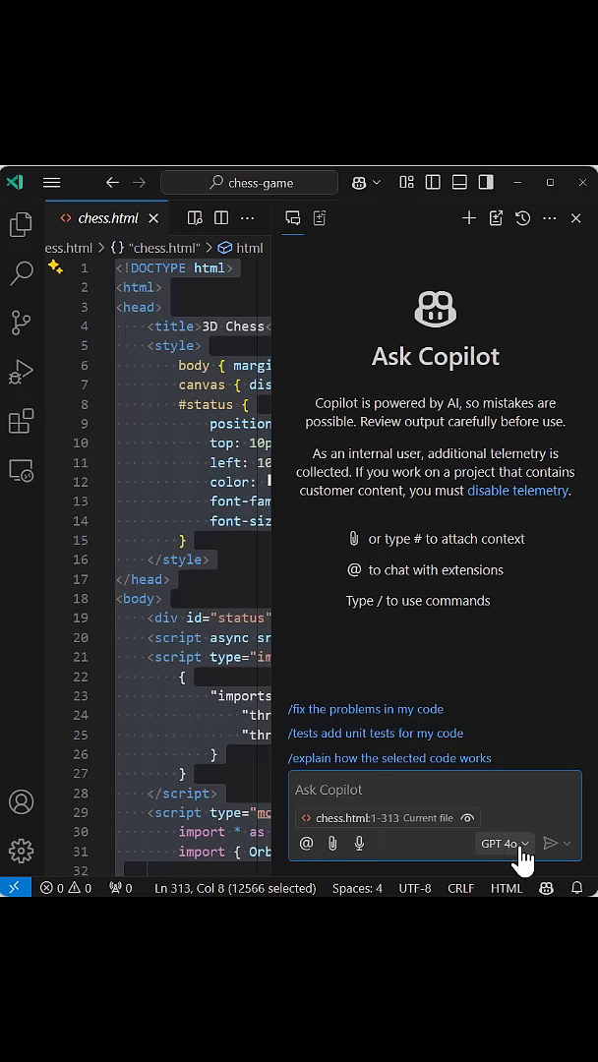
Step: Show the Copilot chat's model picker list from the GPT 4o selector
left_click(504, 841)
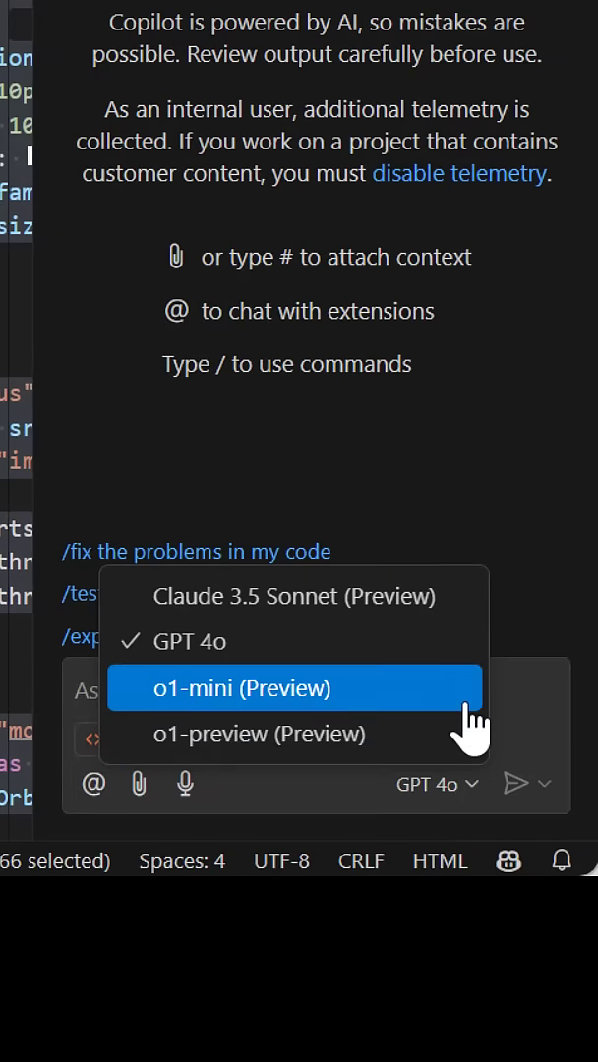
Step: Ask o1-mini 'how can i make this more efficient' about chess.html and get its plan
left_click(242, 689)
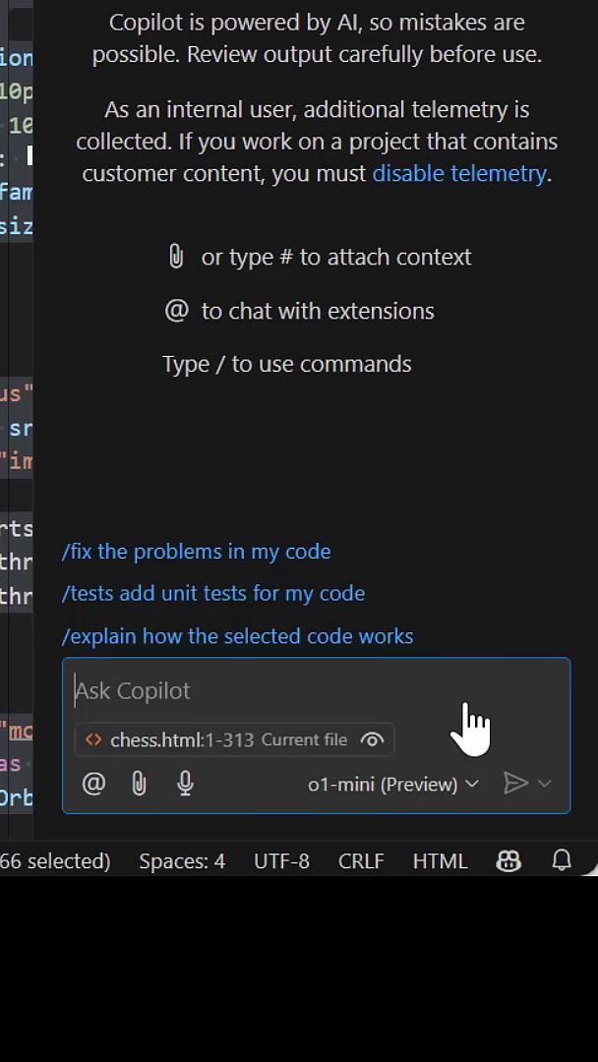
type("how can i make this more effici")
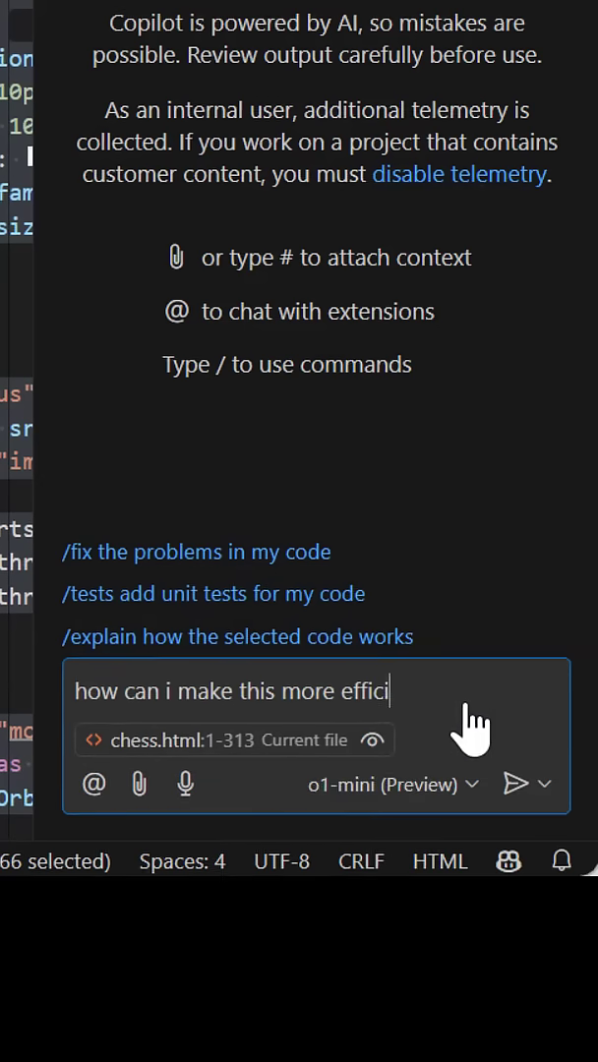
left_click(517, 783)
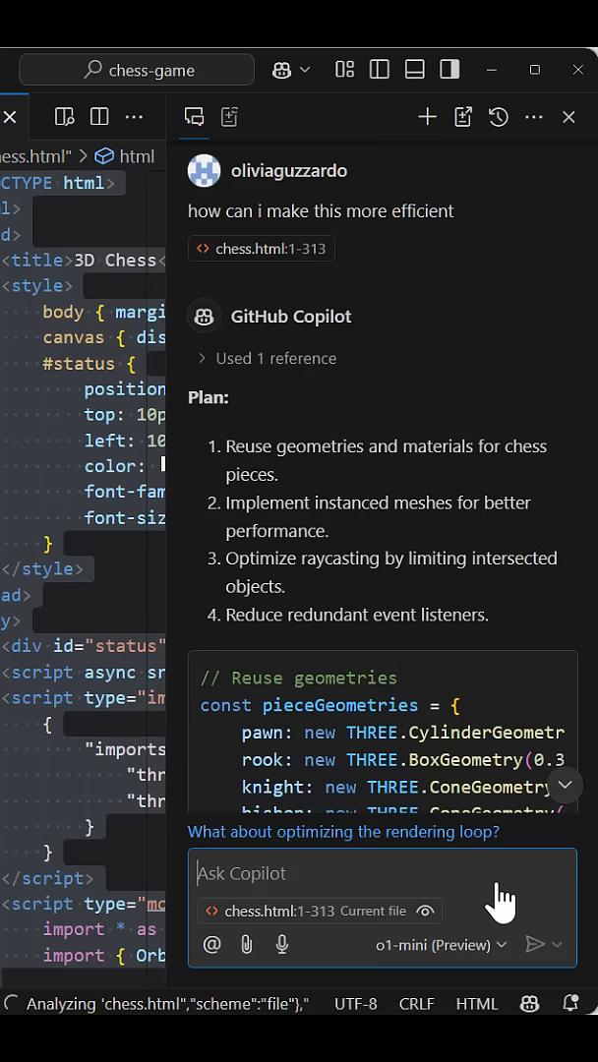
mouse_move(230, 116)
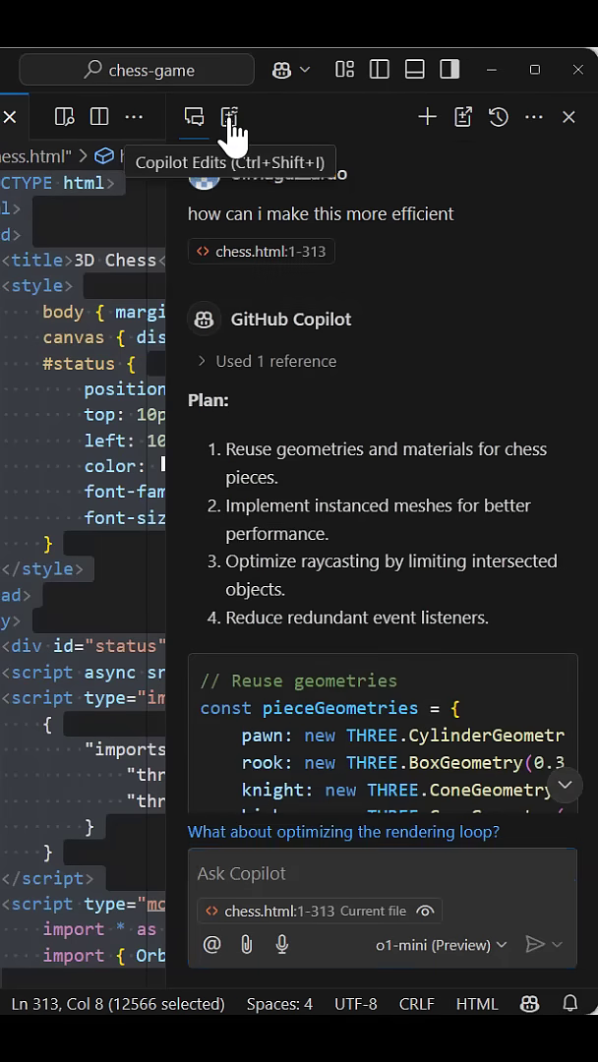
Step: In Copilot Edits with Claude 3.5 Sonnet, request 'refactor this into smaller files' for chess.html
left_click(229, 116)
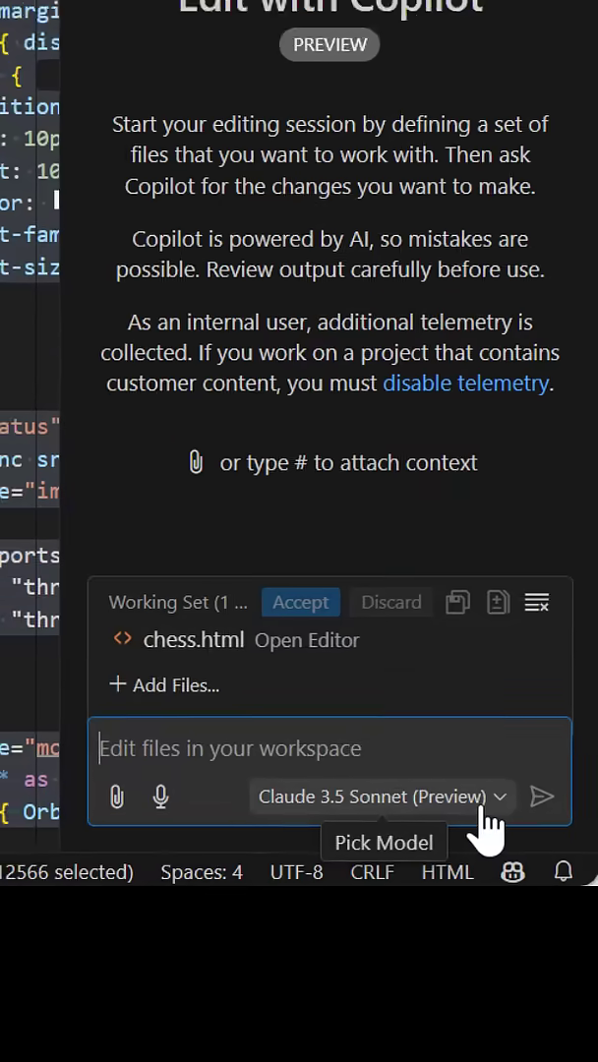
type("refactor thi")
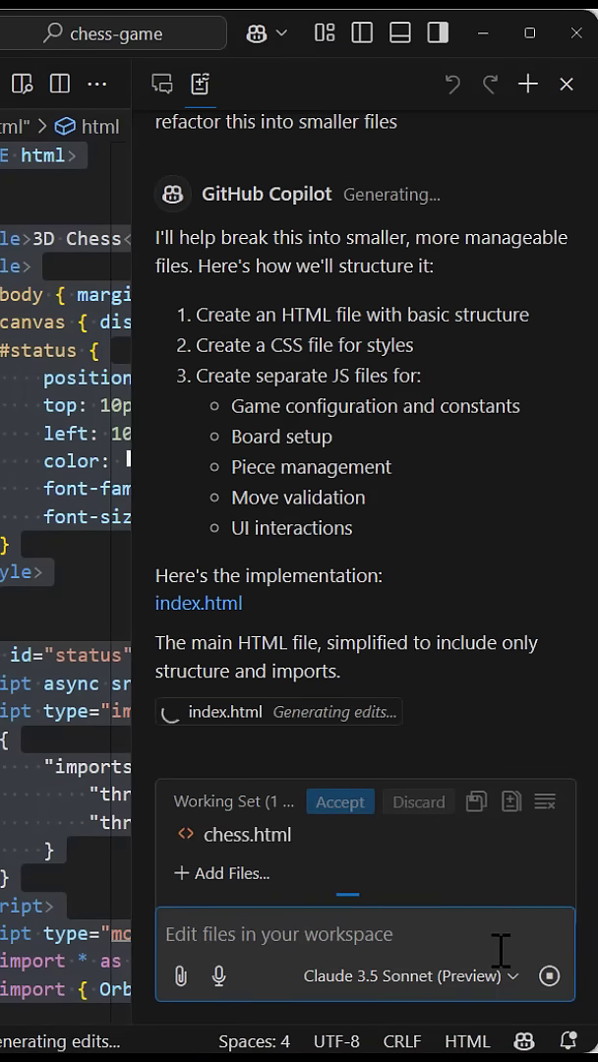
scroll("down", 3)
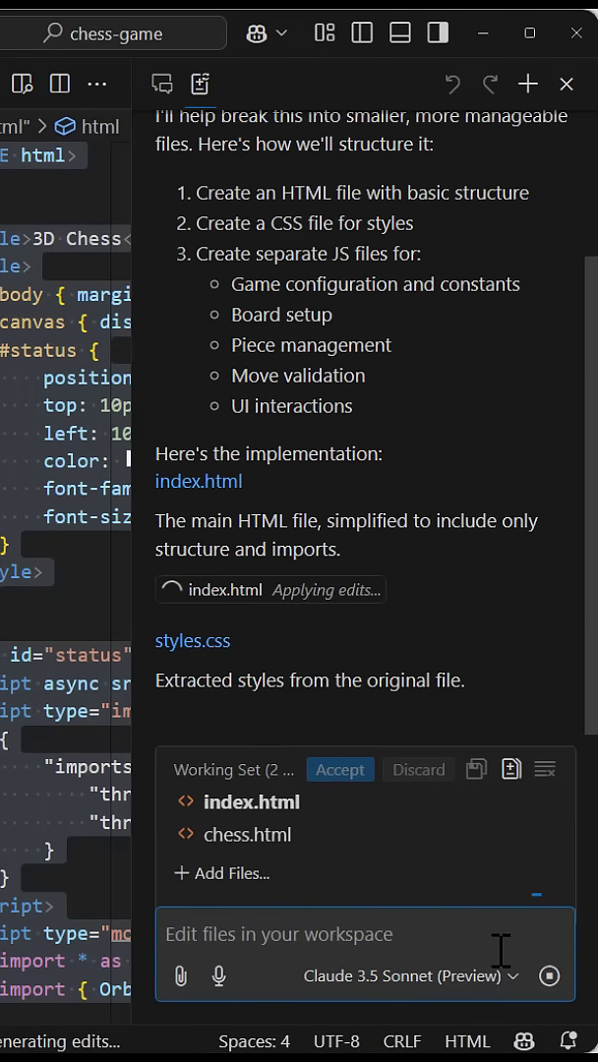